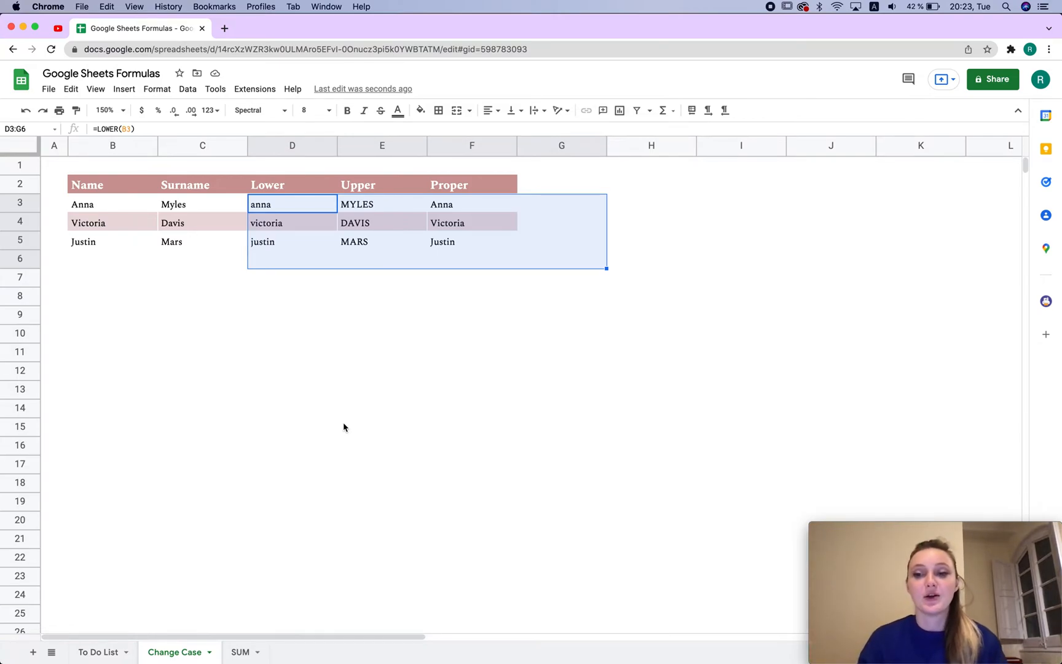
# - Clear the Lower, Upper and Proper results for Anna, Victoria and Justin
pyautogui.click(521, 242)
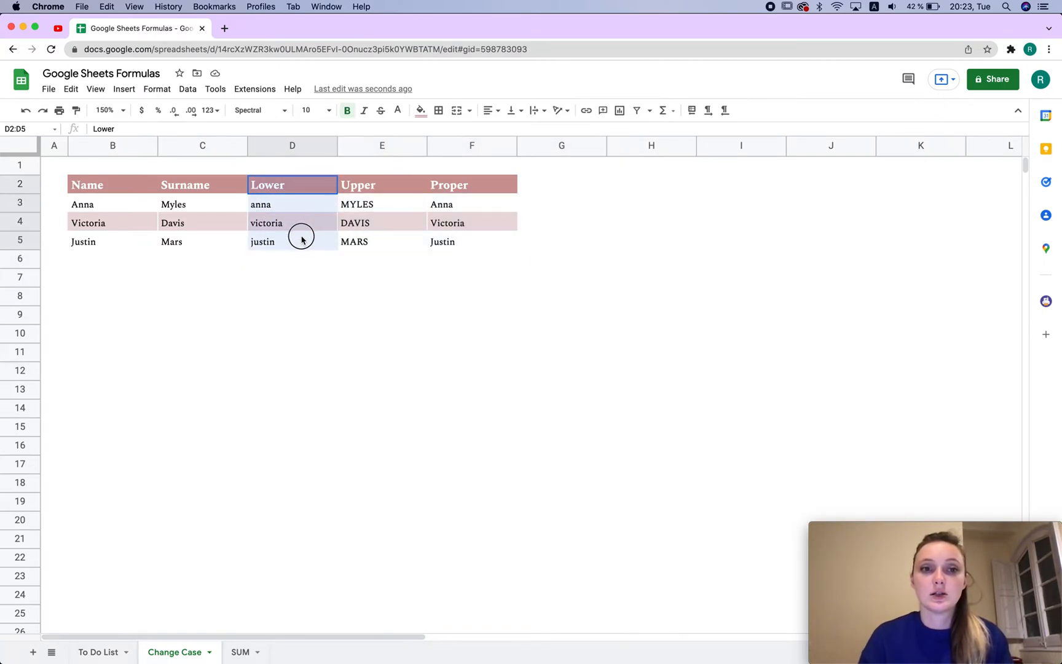
pyautogui.click(381, 203)
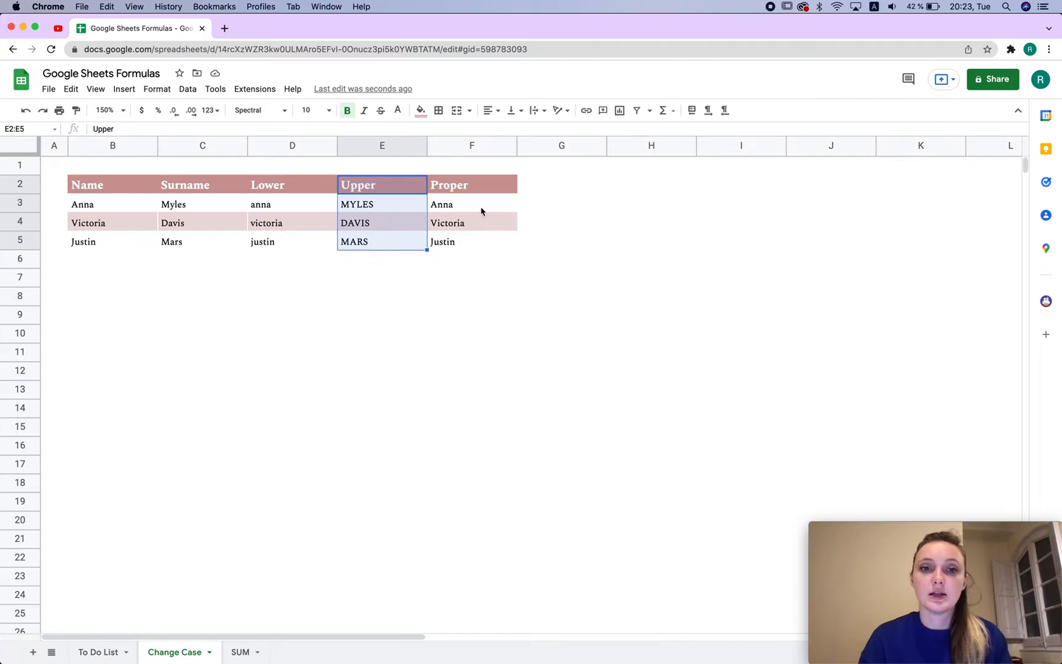
pyautogui.click(472, 204)
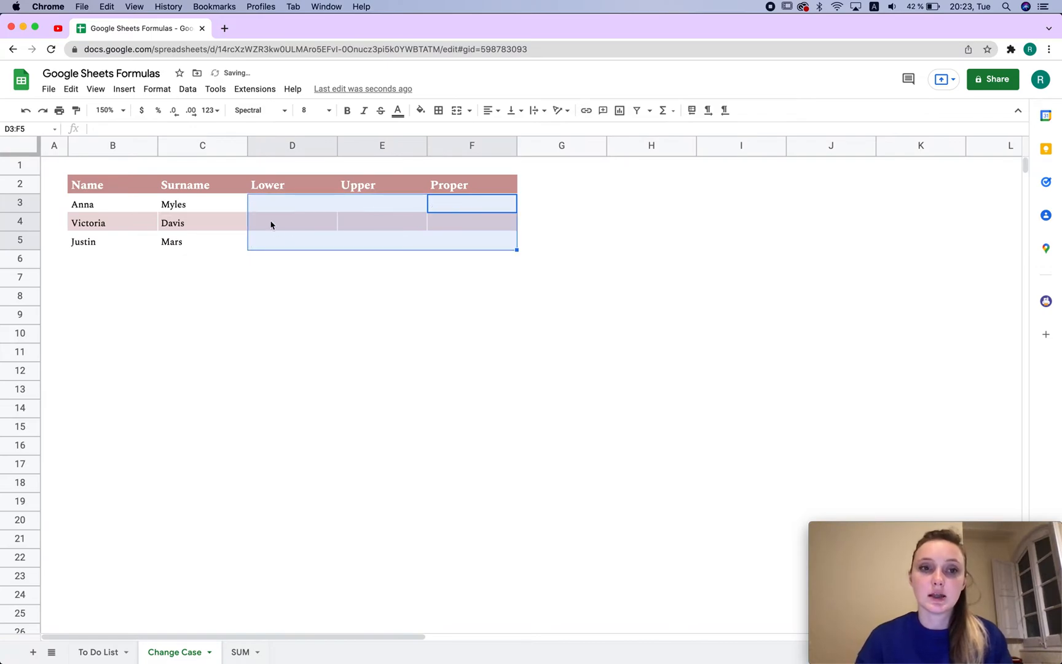
# - Enter =LOWER on Anna in the first Lower cell showing anna, declining the autofill suggestion
pyautogui.write('=')
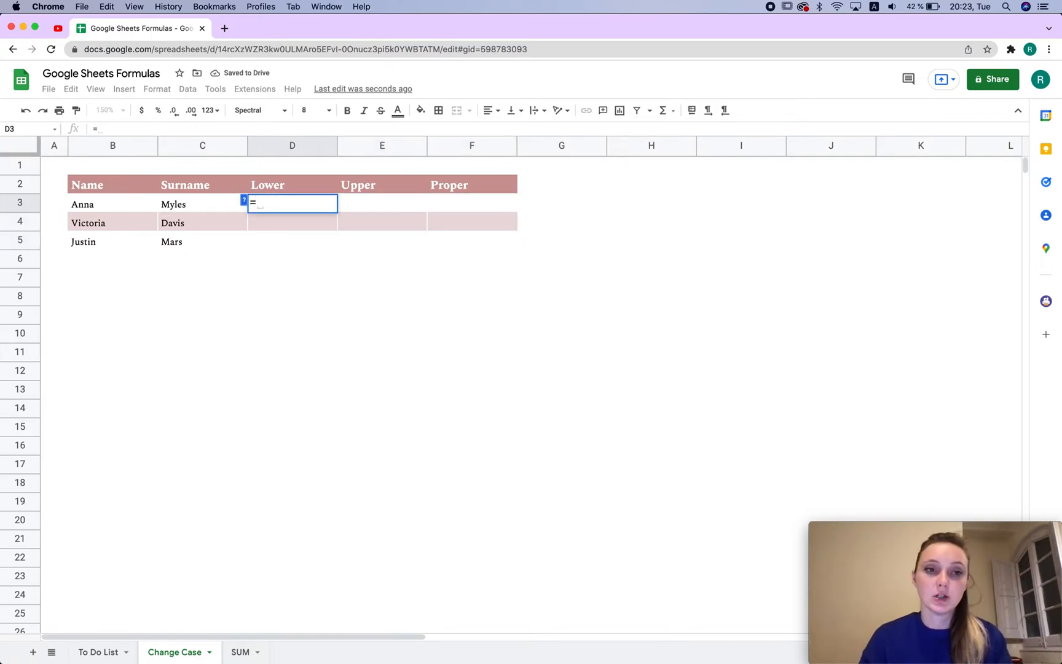
pyautogui.write('LOWER(B3')
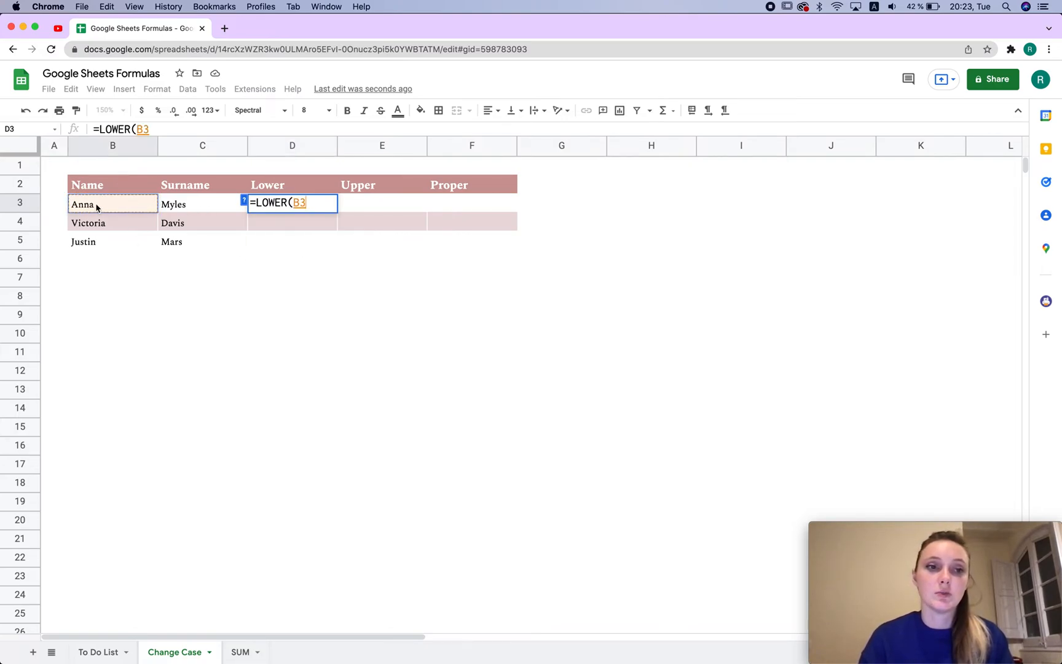
pyautogui.press('enter')
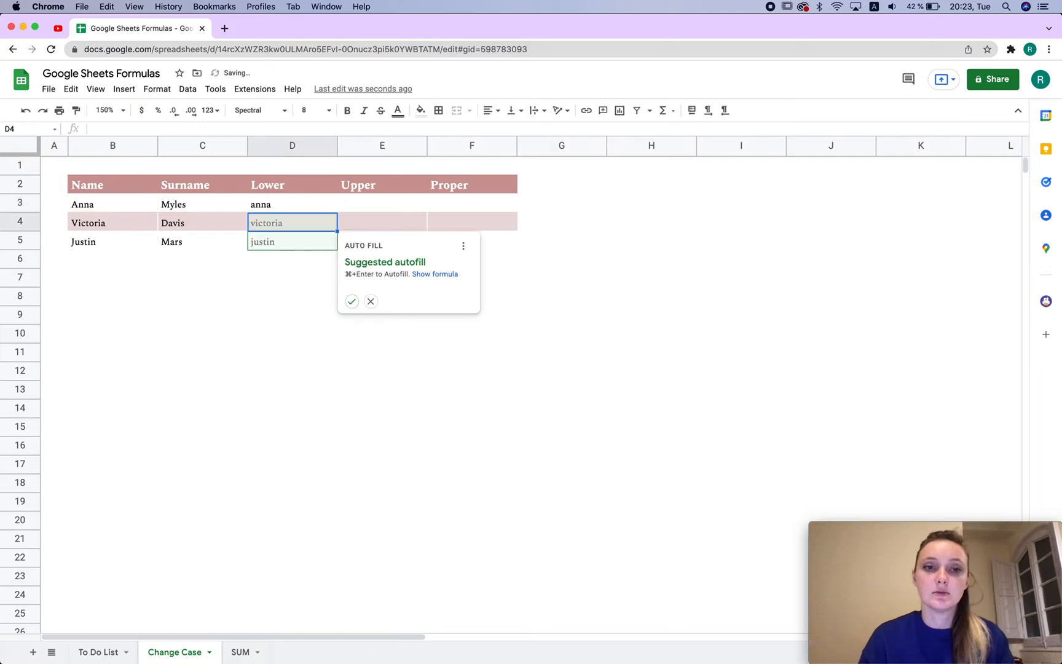
pyautogui.moveTo(352, 301)
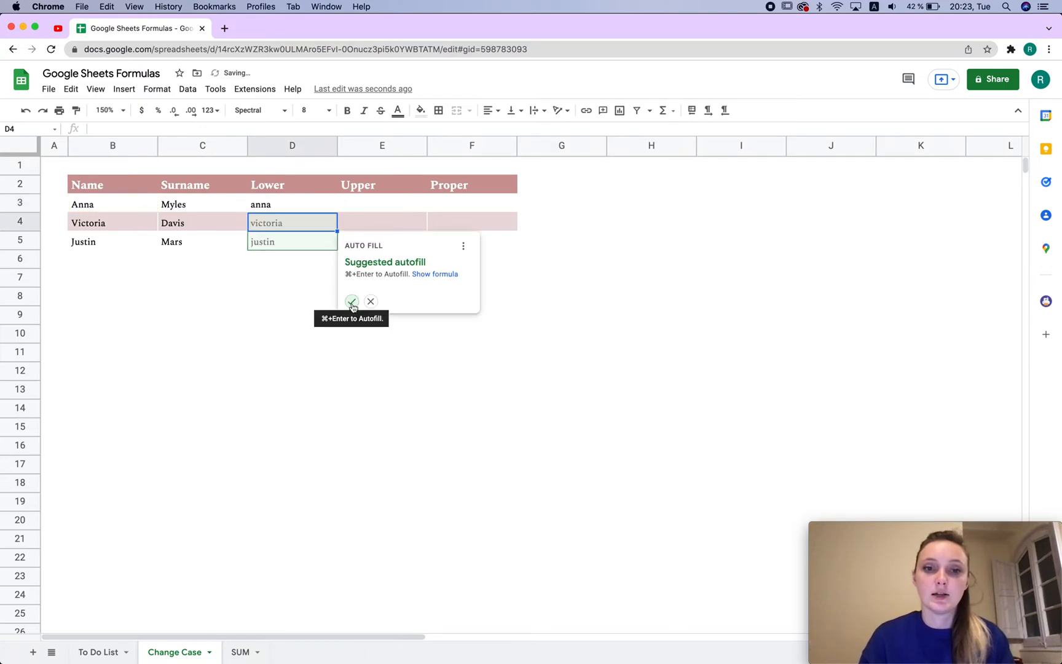
pyautogui.click(351, 301)
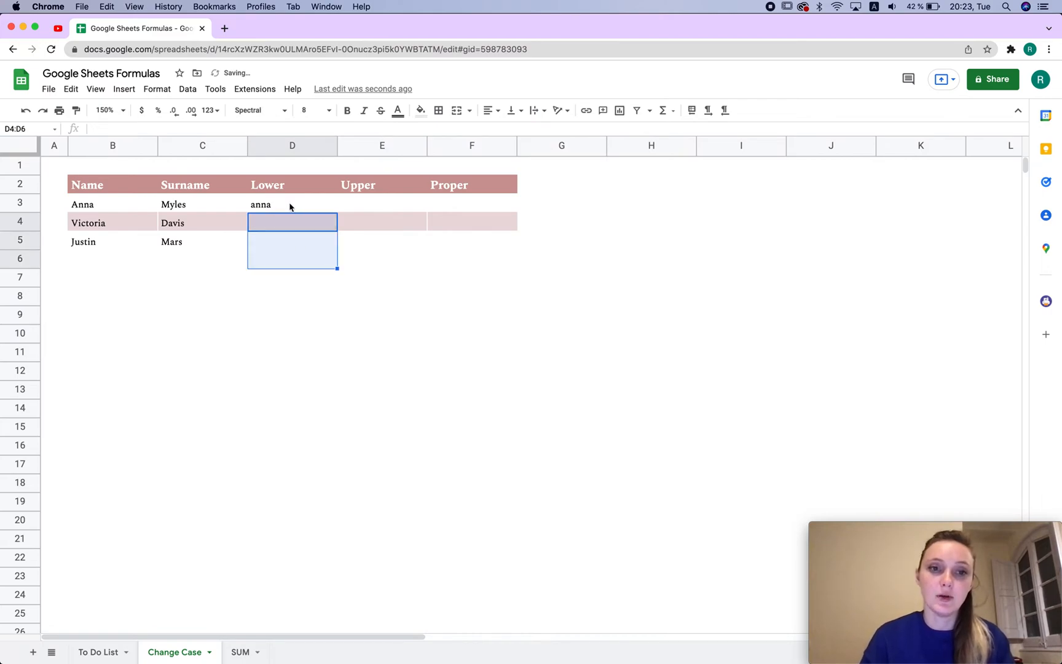
# - Copy the LOWER formula down to Victoria and Justin, clearing the spill into the Upper column
pyautogui.click(292, 204)
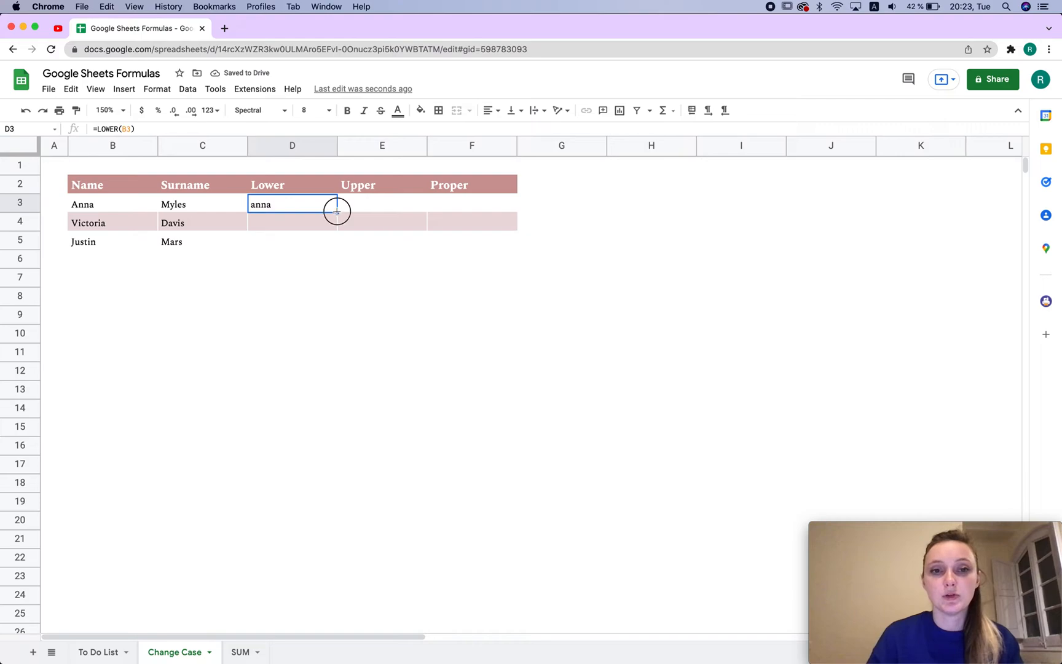
pyautogui.moveTo(336, 209); pyautogui.dragTo(337, 250)
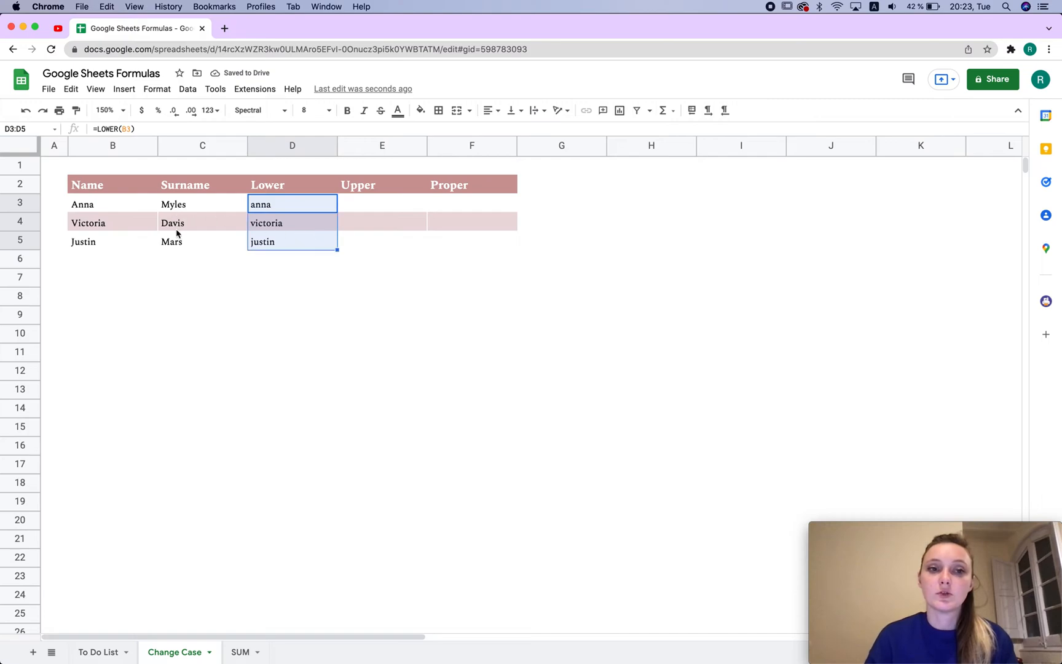
pyautogui.moveTo(337, 248)
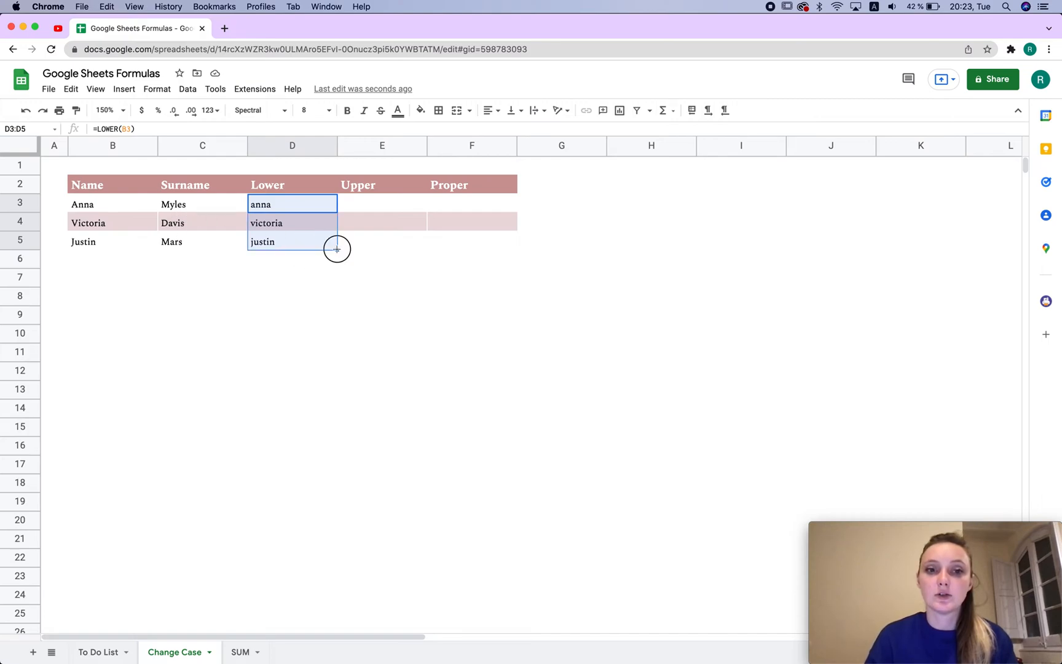
pyautogui.moveTo(337, 249); pyautogui.dragTo(427, 249)
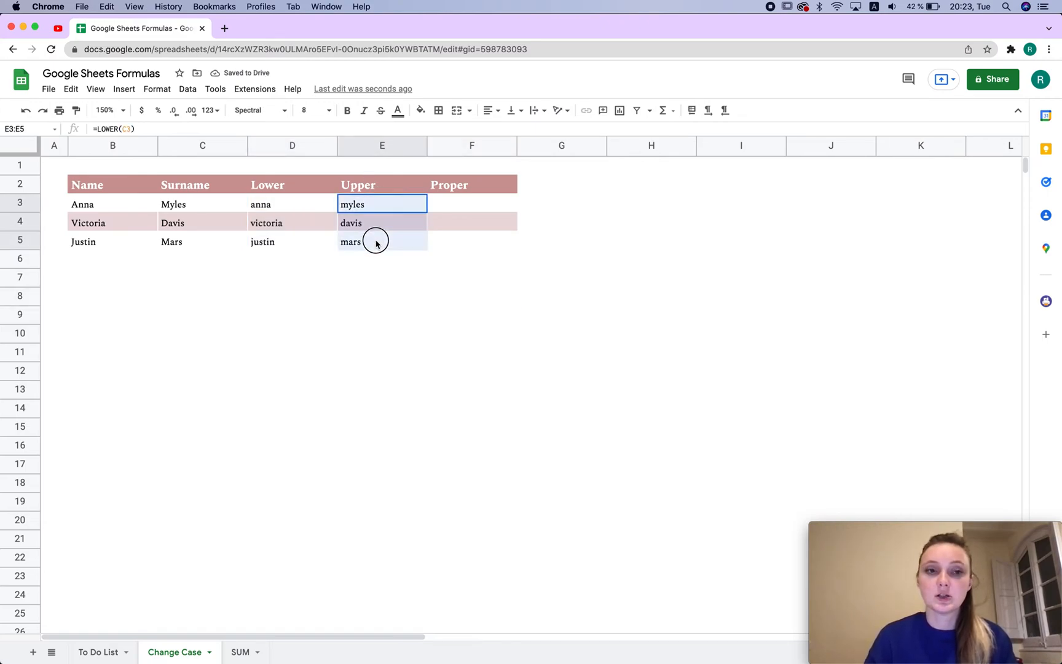
pyautogui.press('delete')
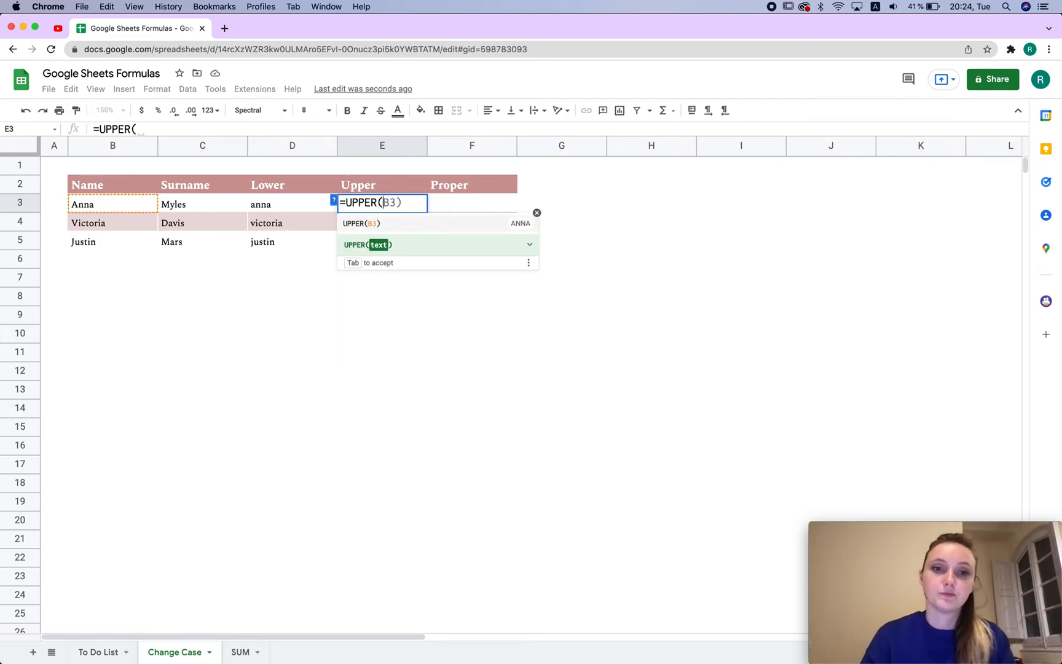
# - Apply UPPER to the surnames with autofill so Upper shows MYLES, DAVIS and MARS
pyautogui.click(202, 204)
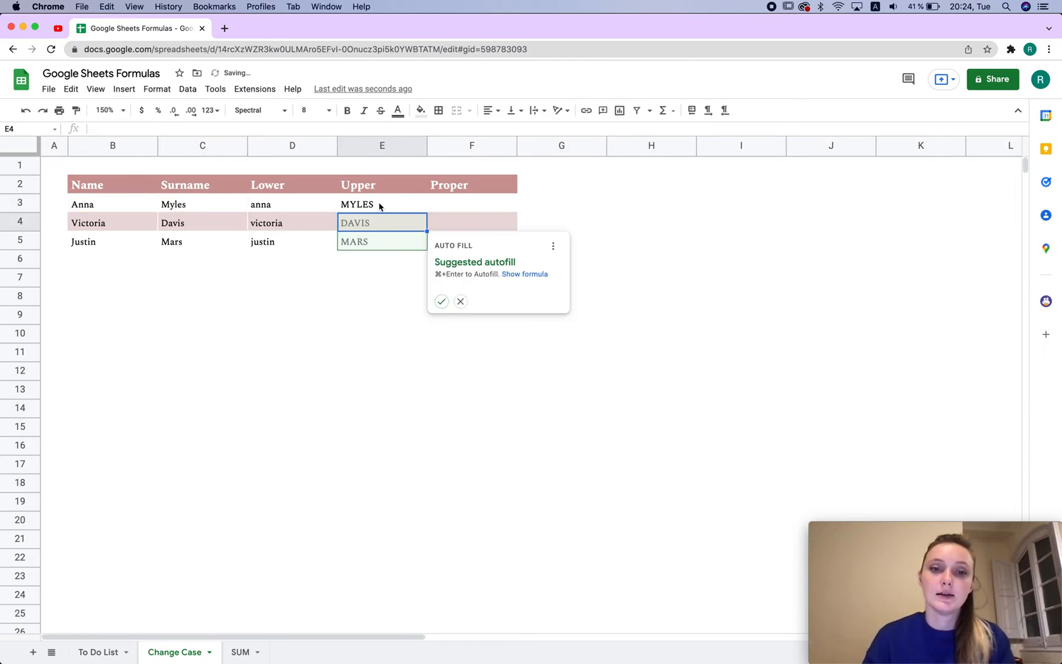
pyautogui.click(442, 301)
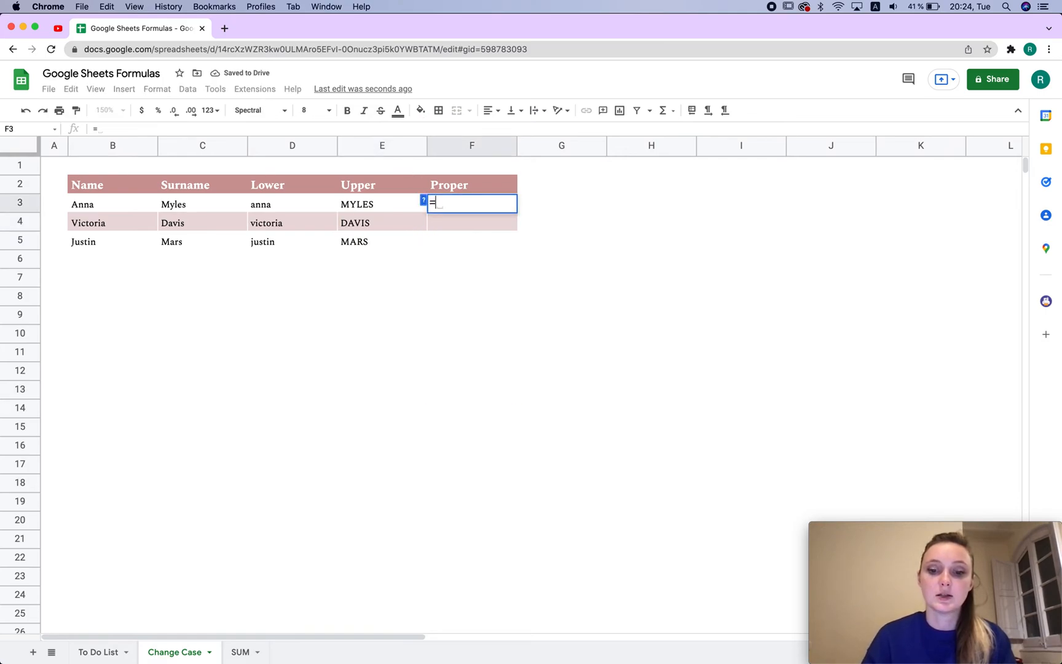
# - Enter =PROPER(C3) and accept autofill so Proper shows Anna, Victoria and Justin
pyautogui.write('=PROPER(C3')
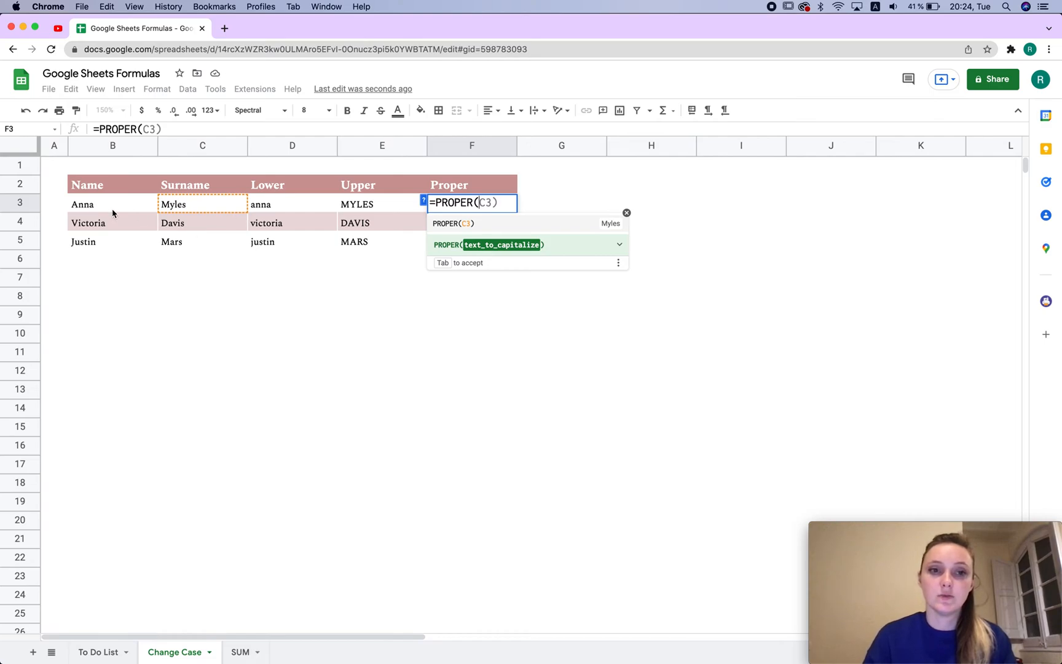
pyautogui.press('Enter')
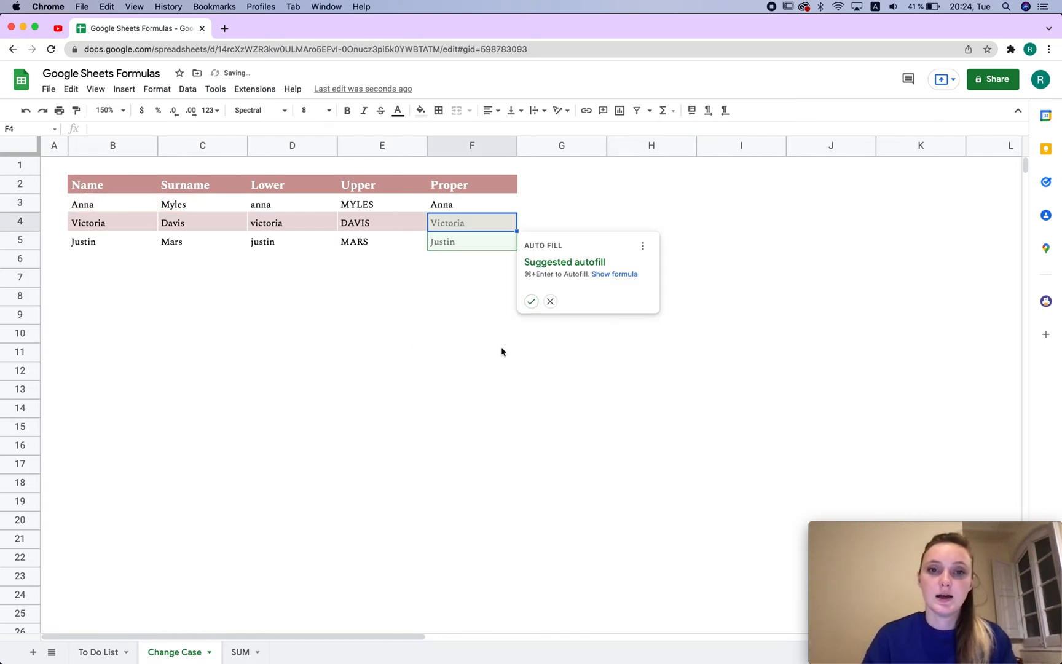
pyautogui.click(531, 301)
pyautogui.write(' Davis')
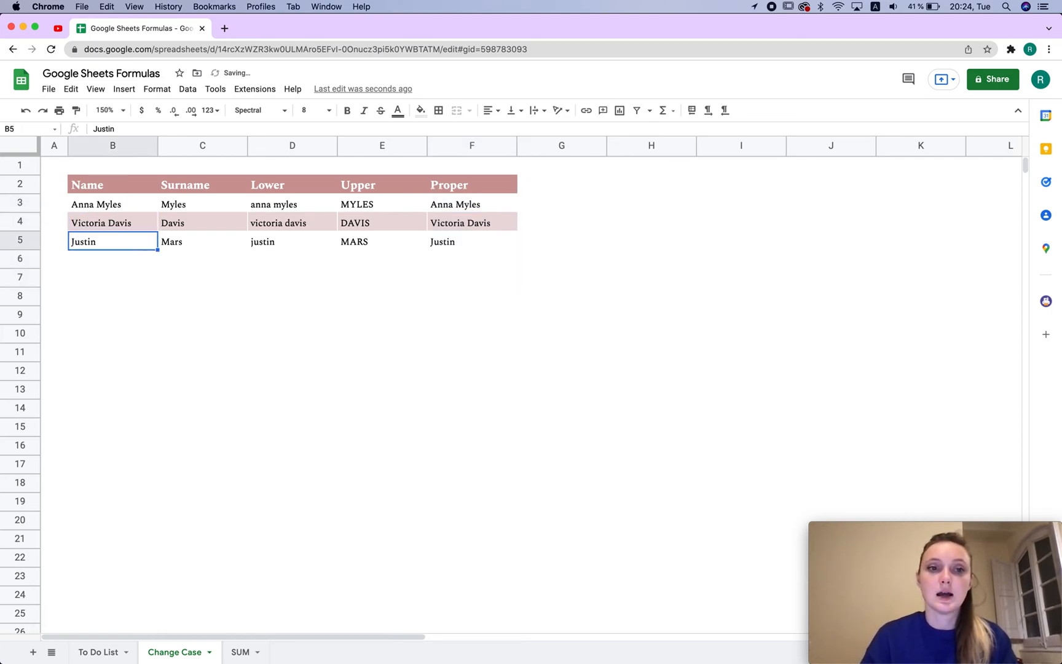
# - Append surnames to the names, e.g. Justin Mars, and select the three Proper results
pyautogui.write('Mars')
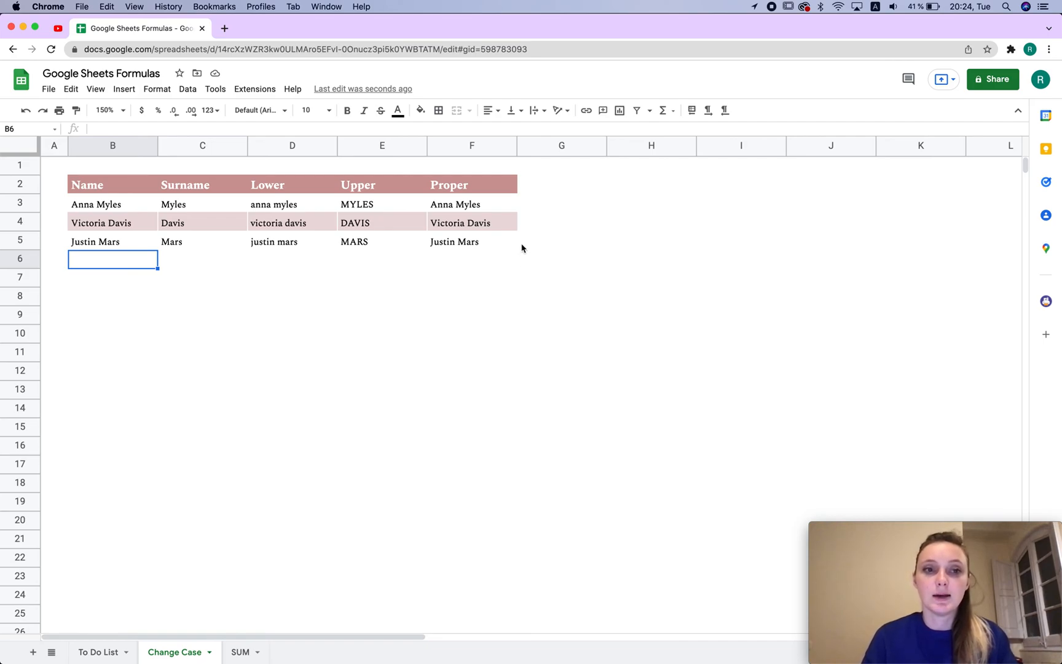
pyautogui.moveTo(472, 204); pyautogui.dragTo(472, 242)
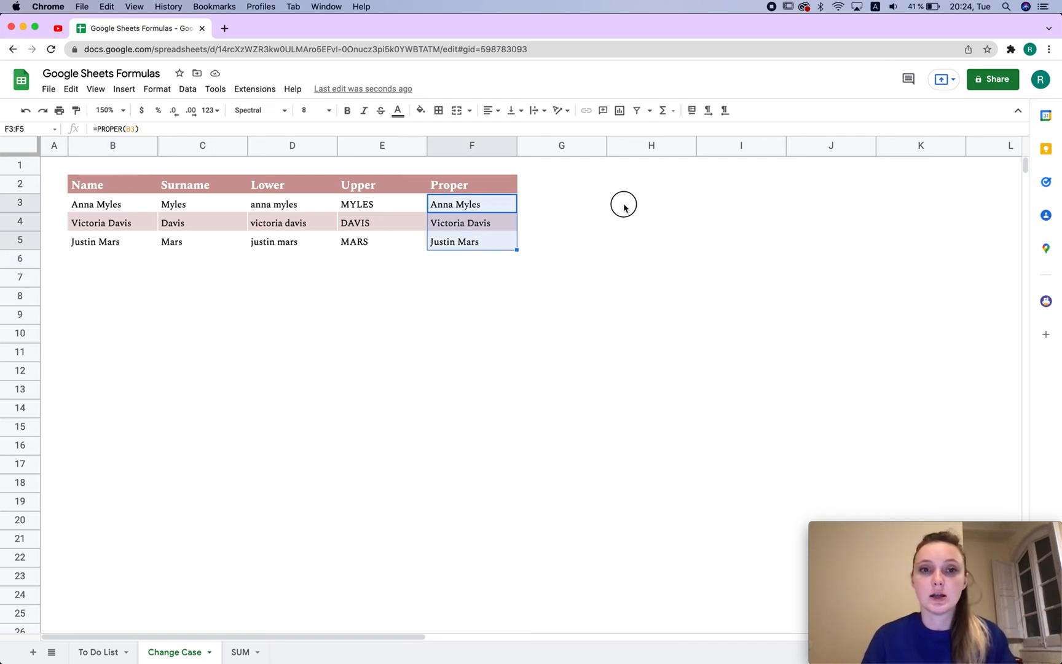
# - Change the first Proper formula to LOWER and copy it down, showing anna myles to justin mars
pyautogui.doubleClick(472, 205)
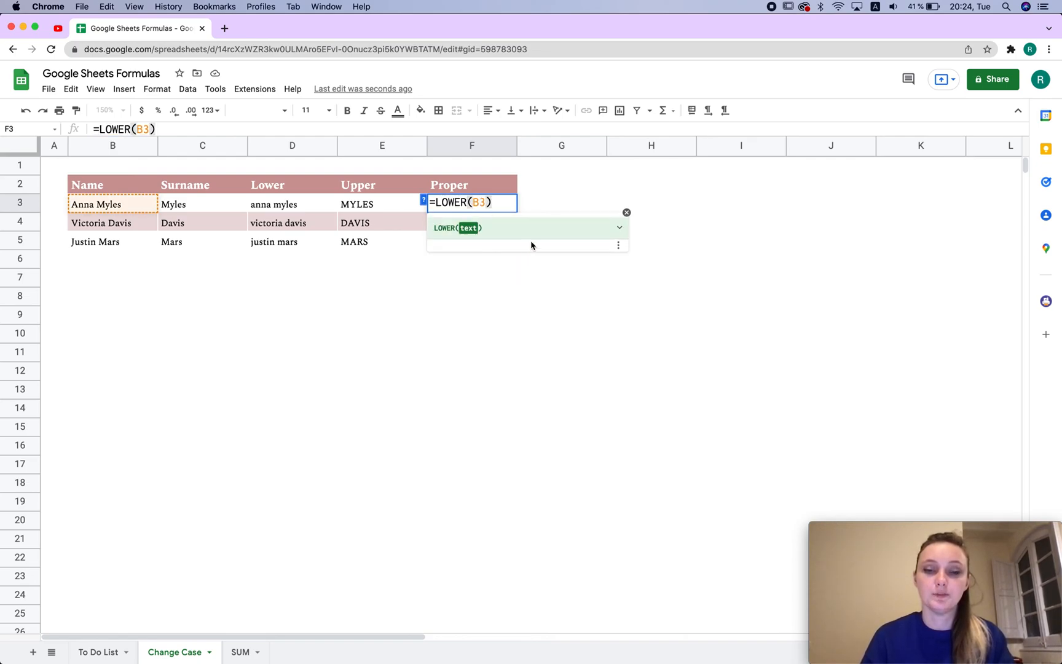
pyautogui.press('Enter')
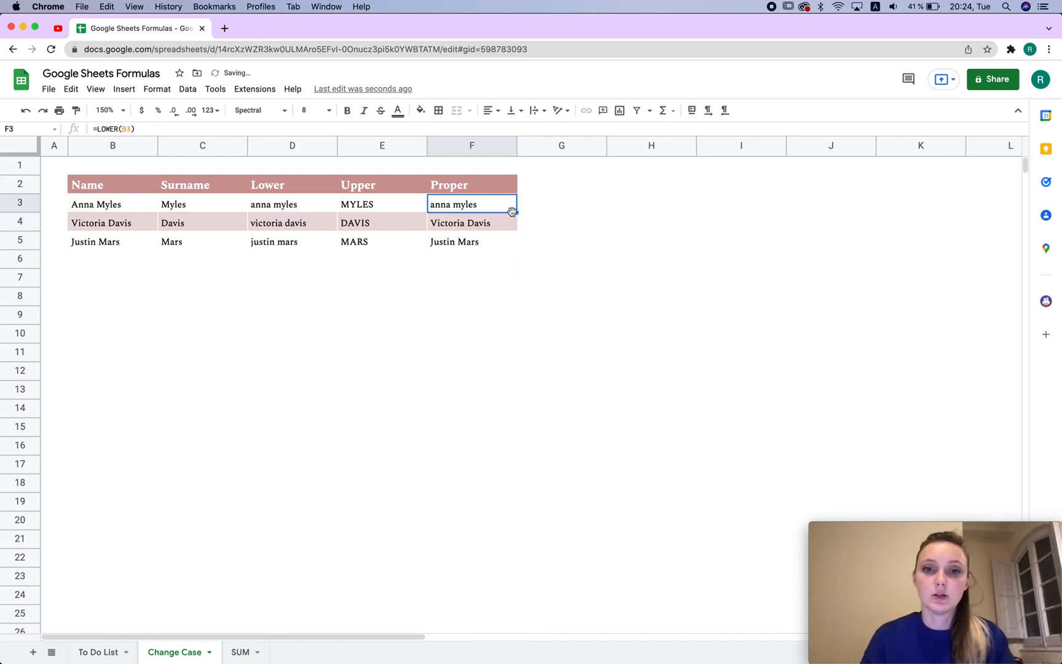
pyautogui.moveTo(472, 204); pyautogui.dragTo(472, 243)
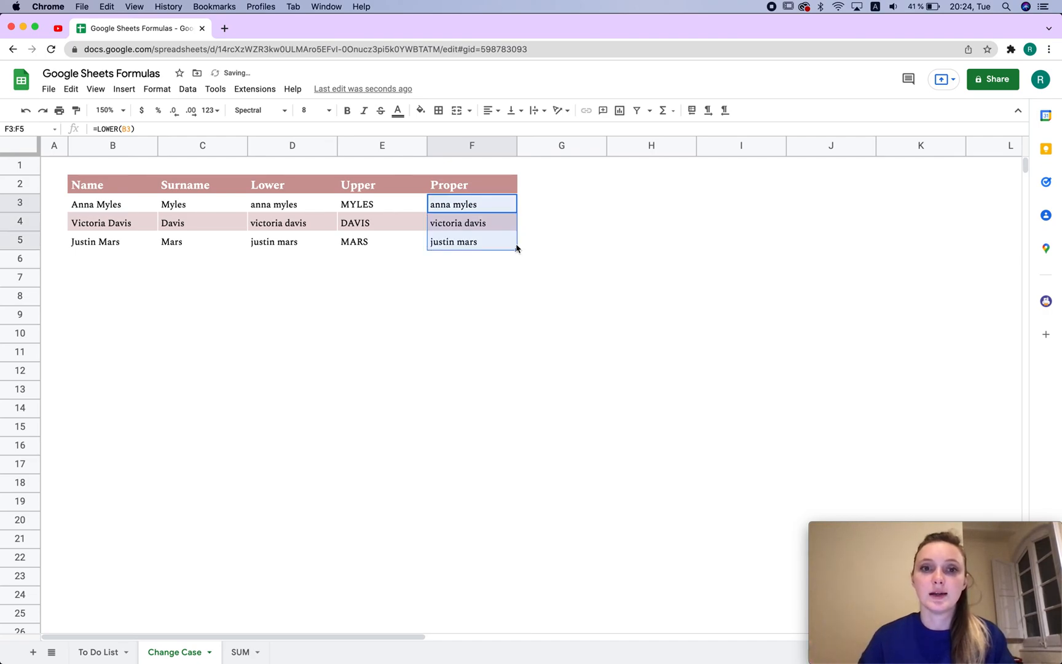